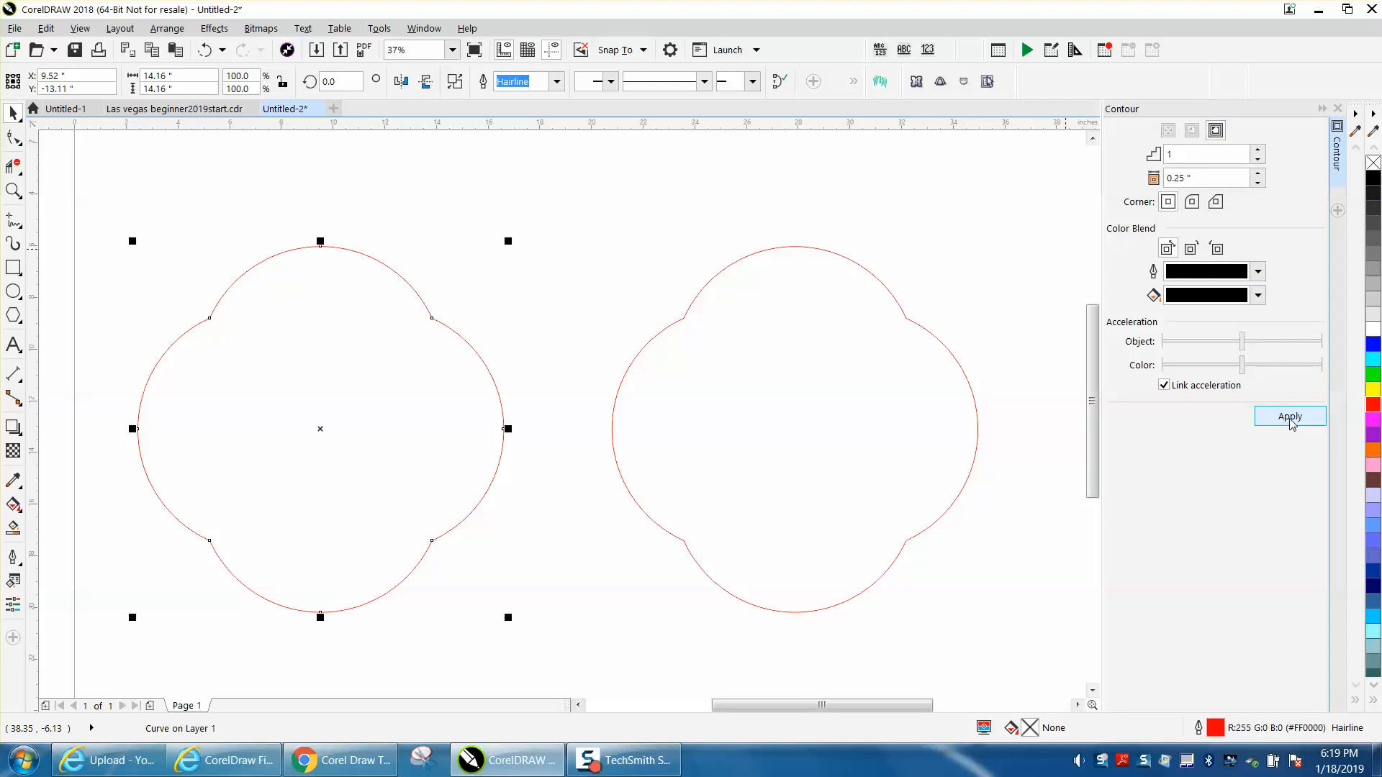
Step: Try and undo contours, then give the right quatrefoil a single outer contour
left_click(1289, 416)
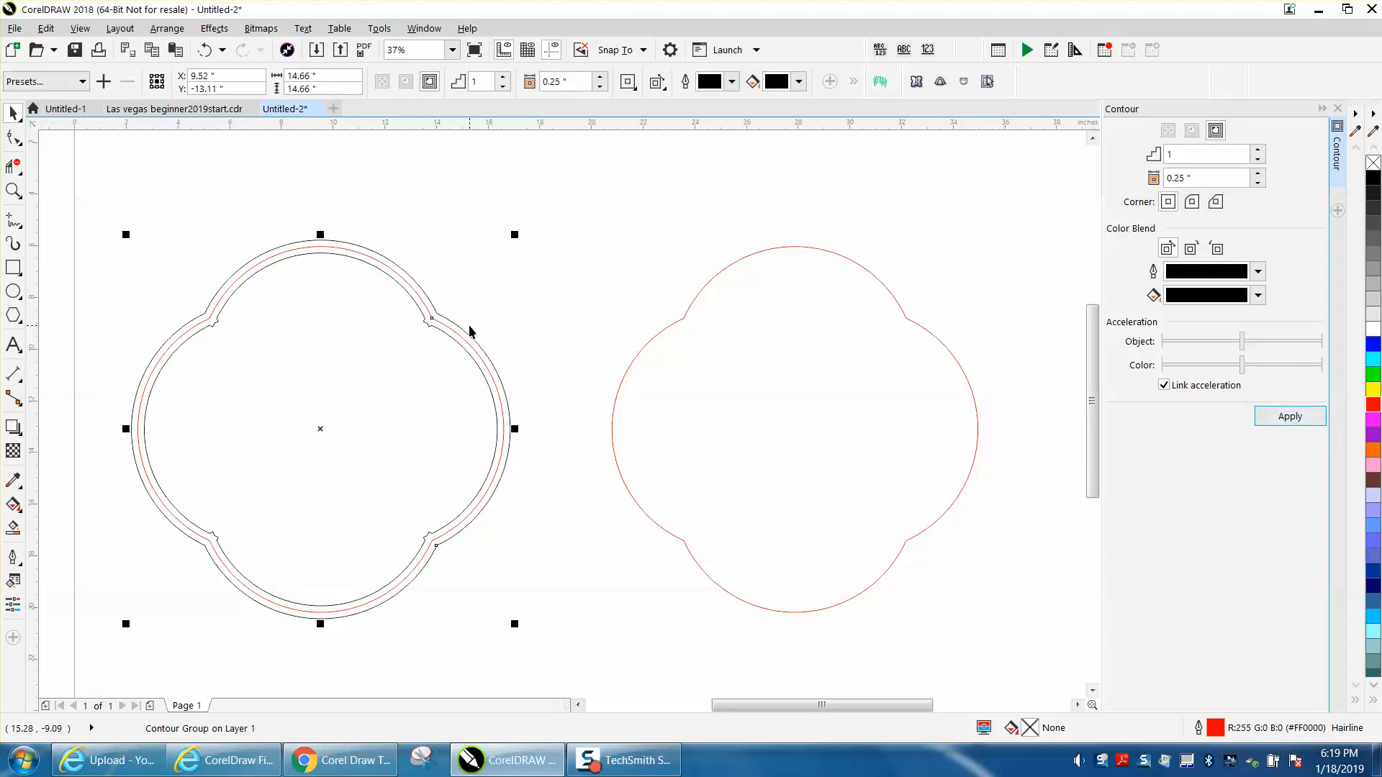
mouse_move(513, 334)
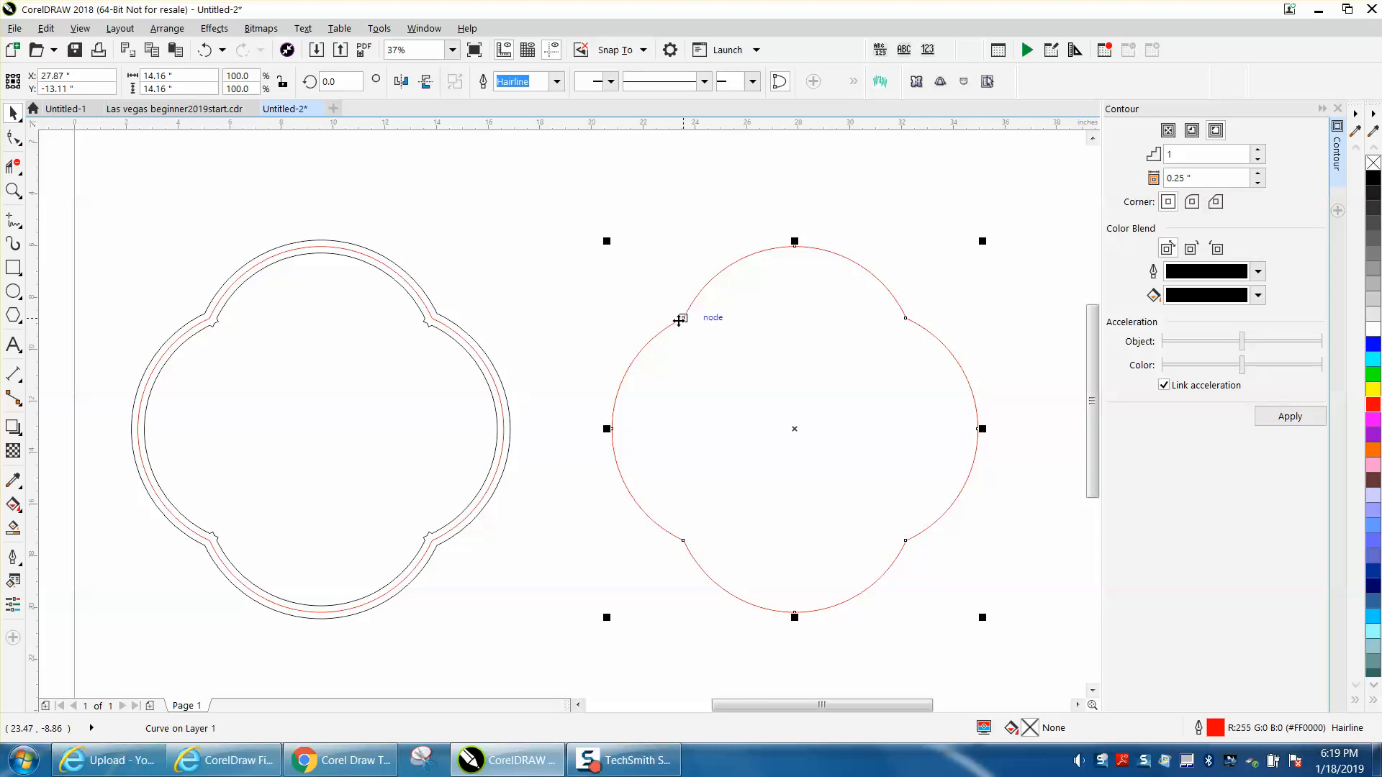
left_click(1289, 416)
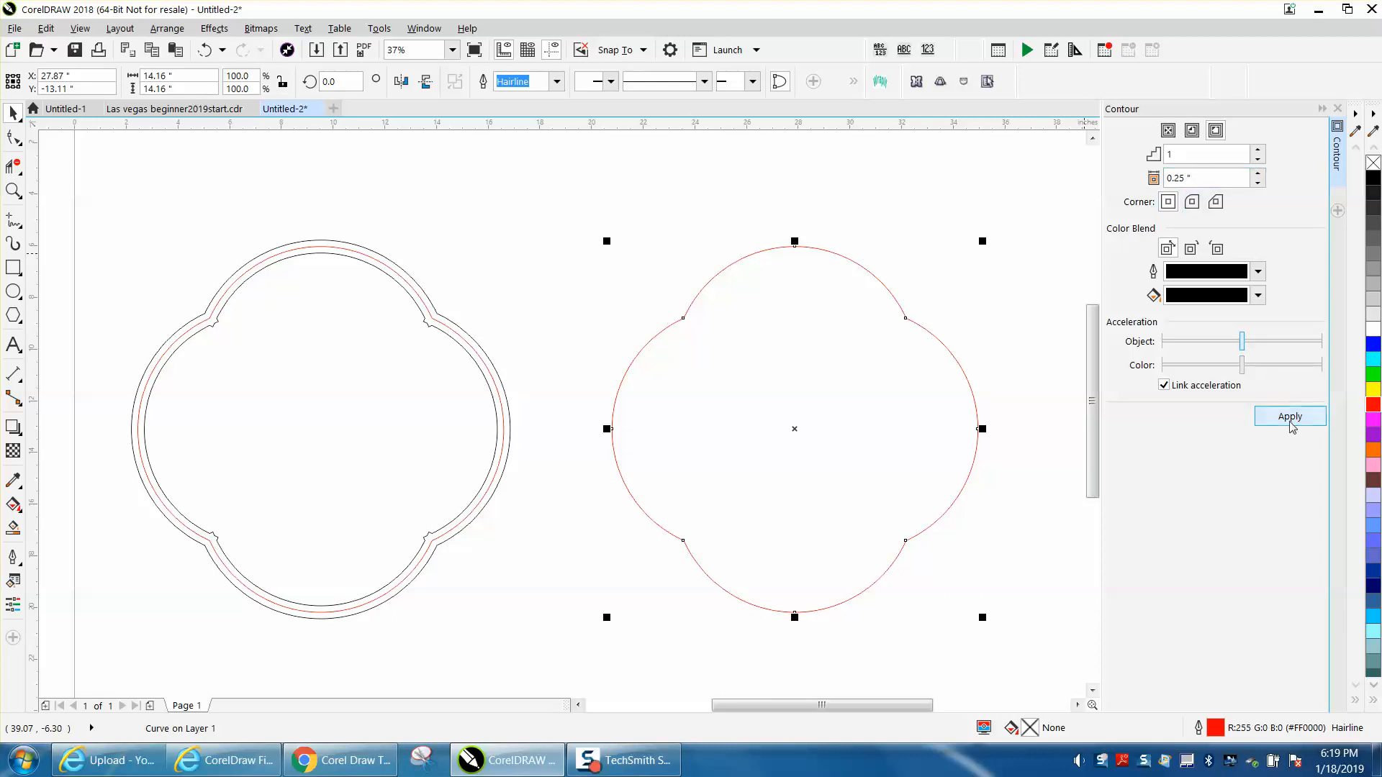
left_click(1288, 416)
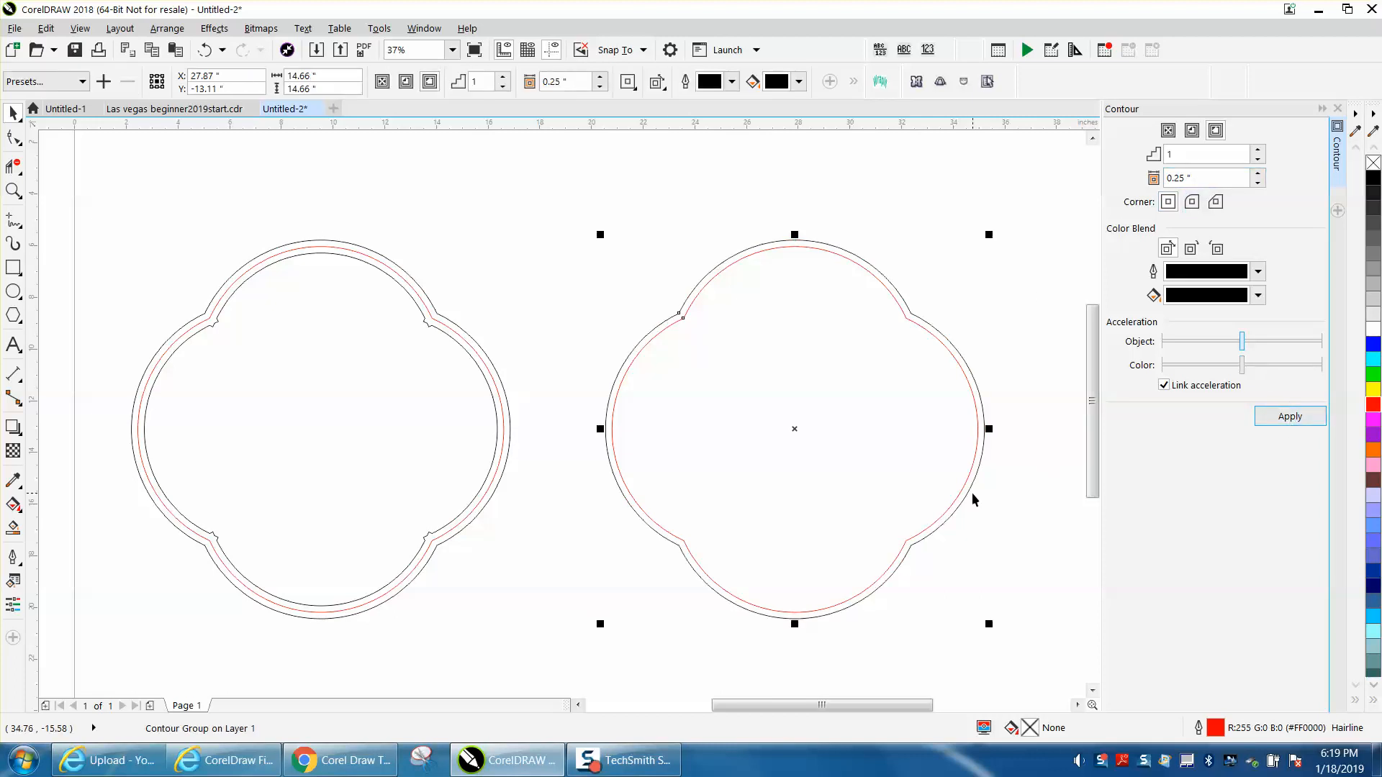
left_click(203, 49)
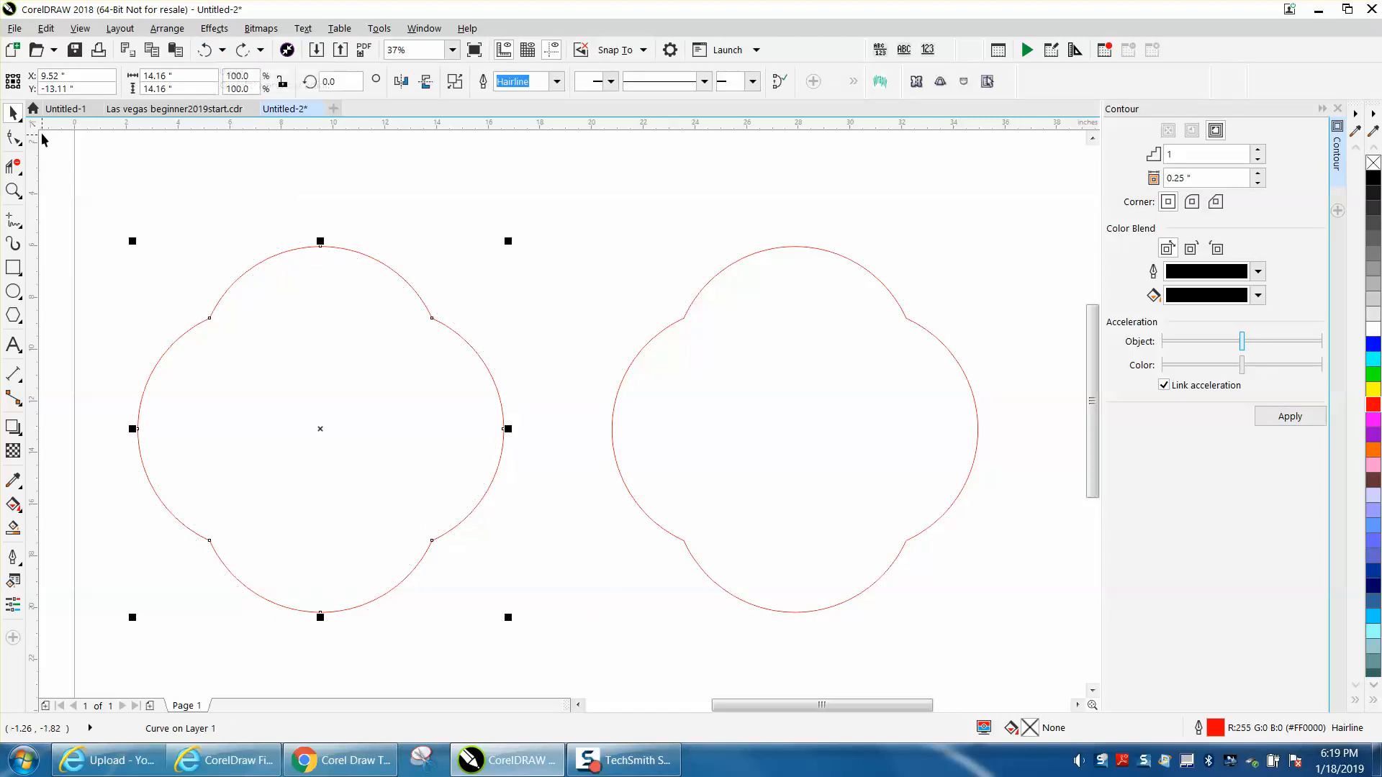
mouse_move(605, 357)
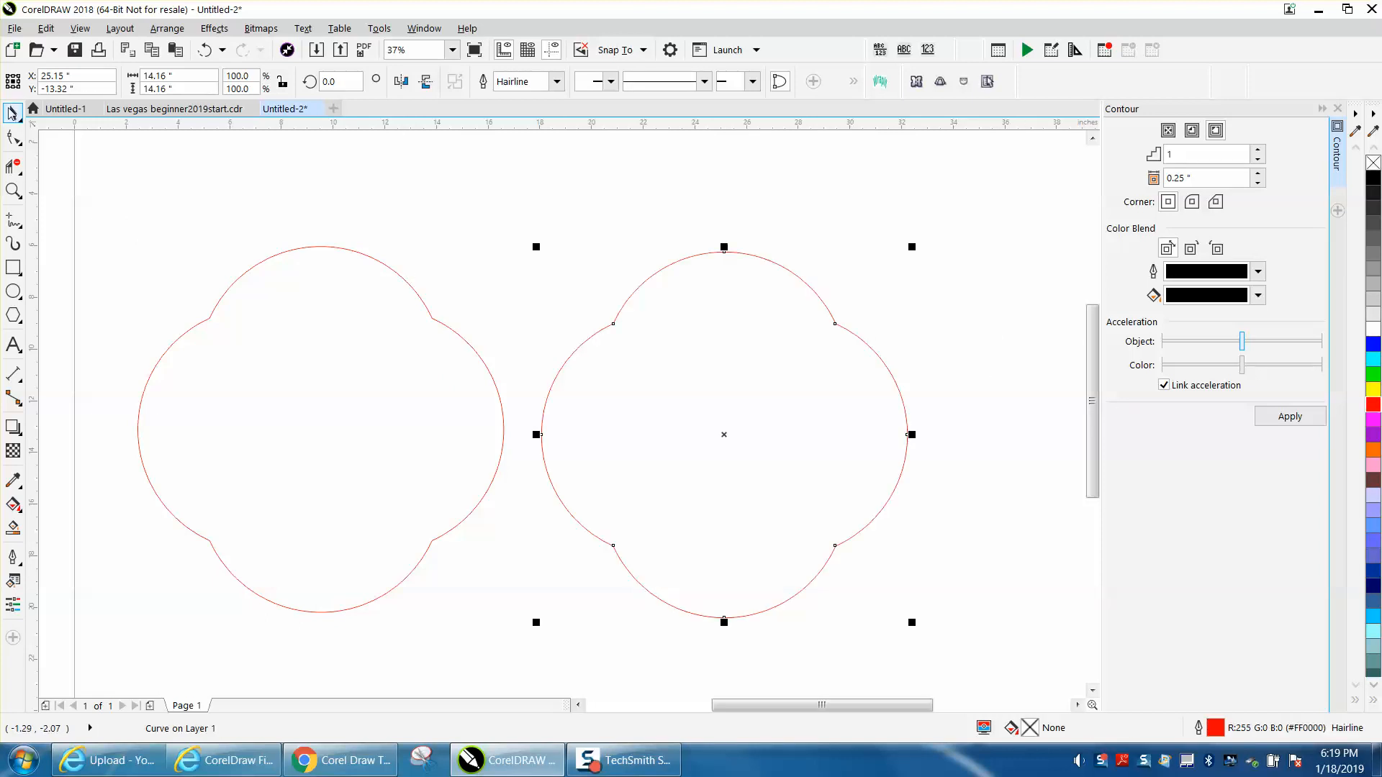
left_click(1289, 416)
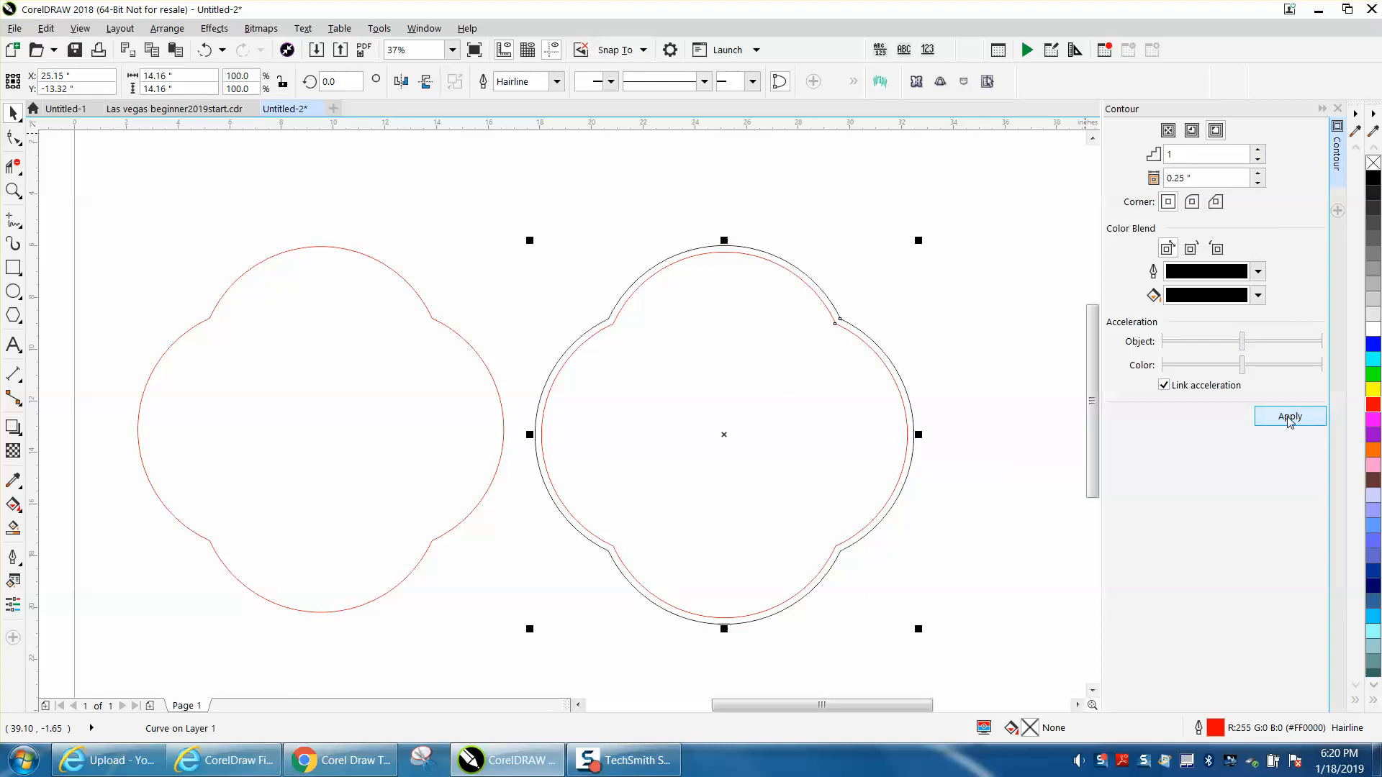
Step: Zoom in on the contour corner at the right shape's upper notch
left_click(1289, 416)
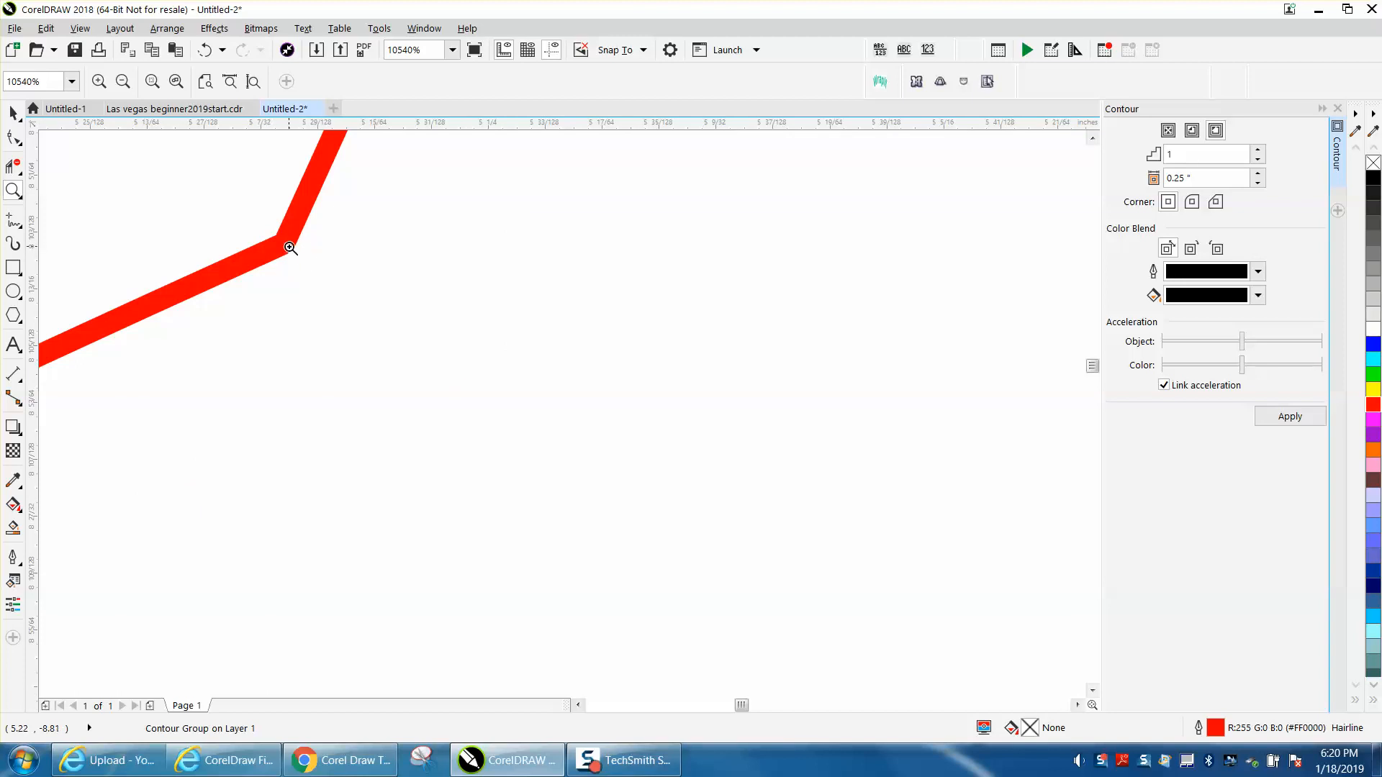
left_click(122, 81)
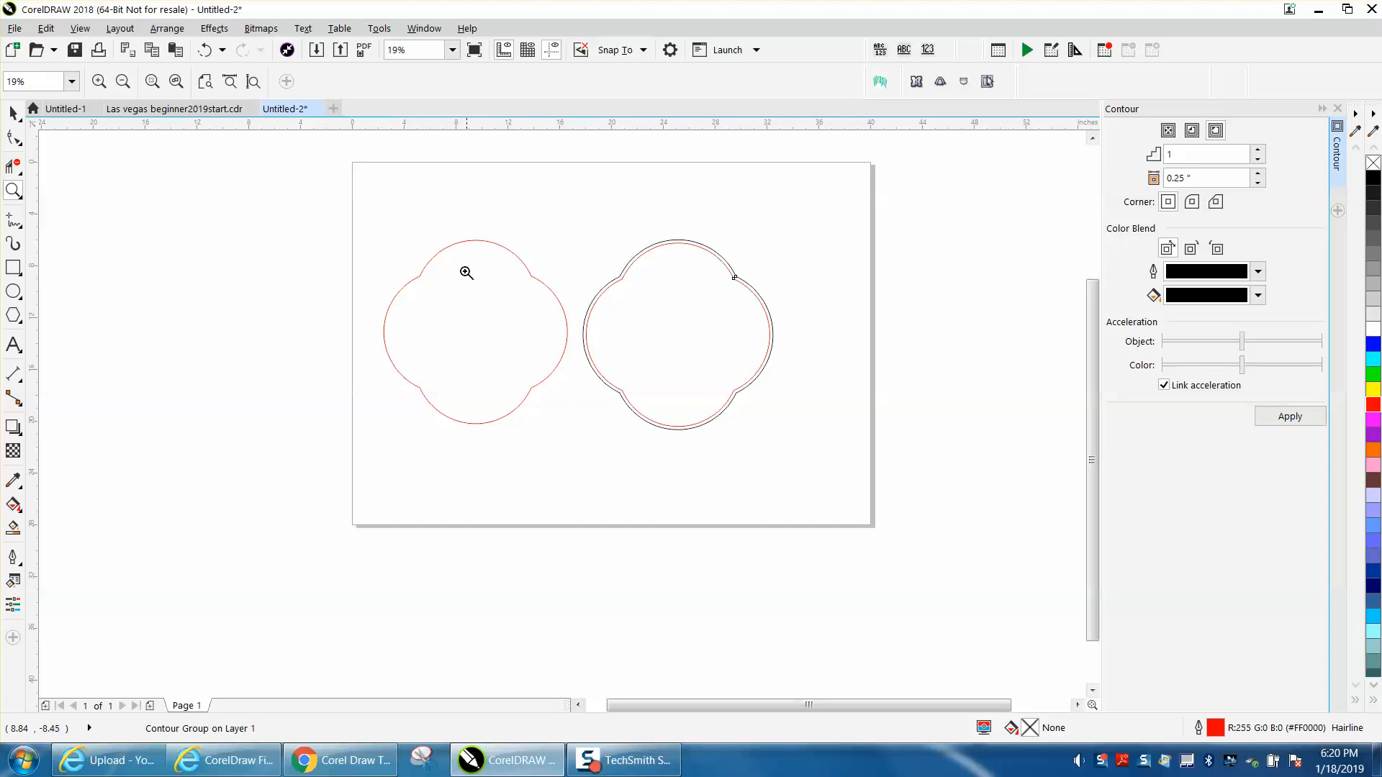
left_click(466, 272)
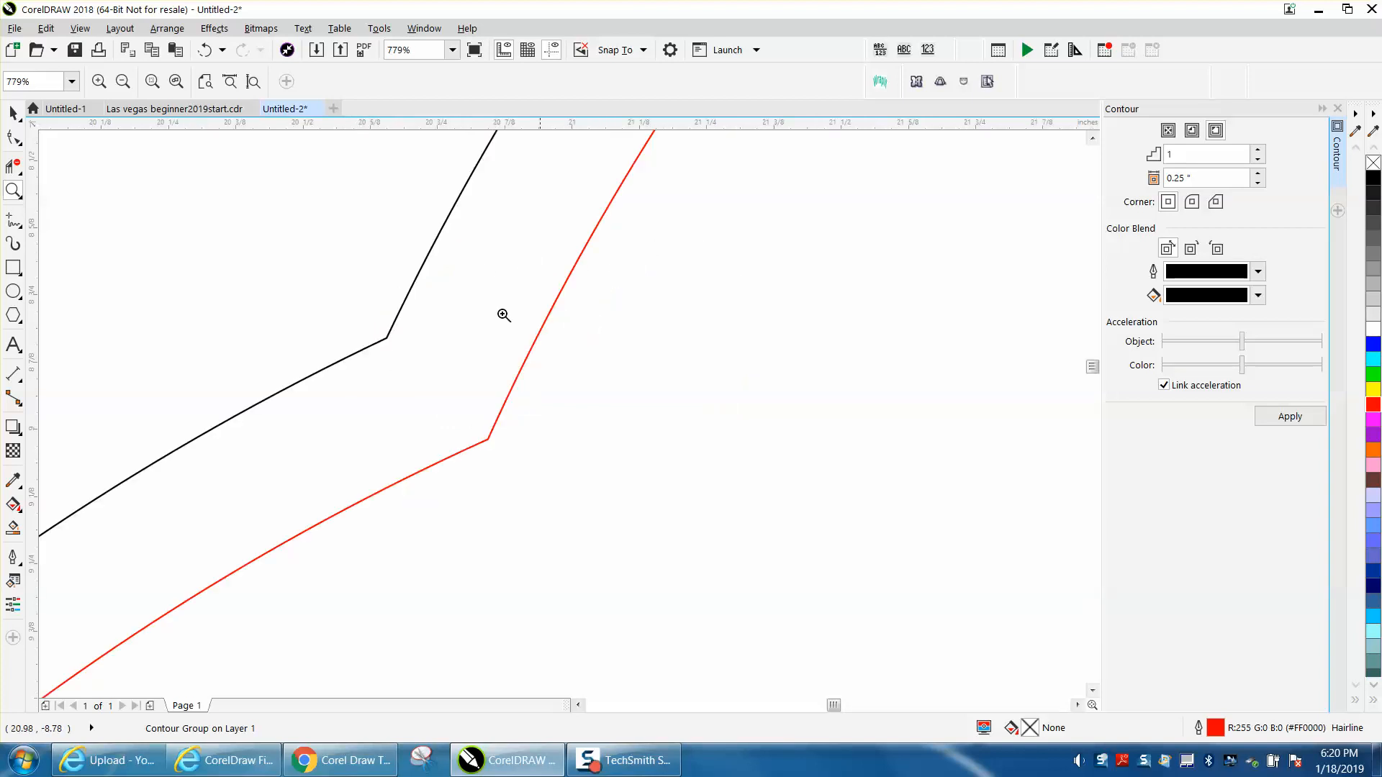
left_click(503, 315)
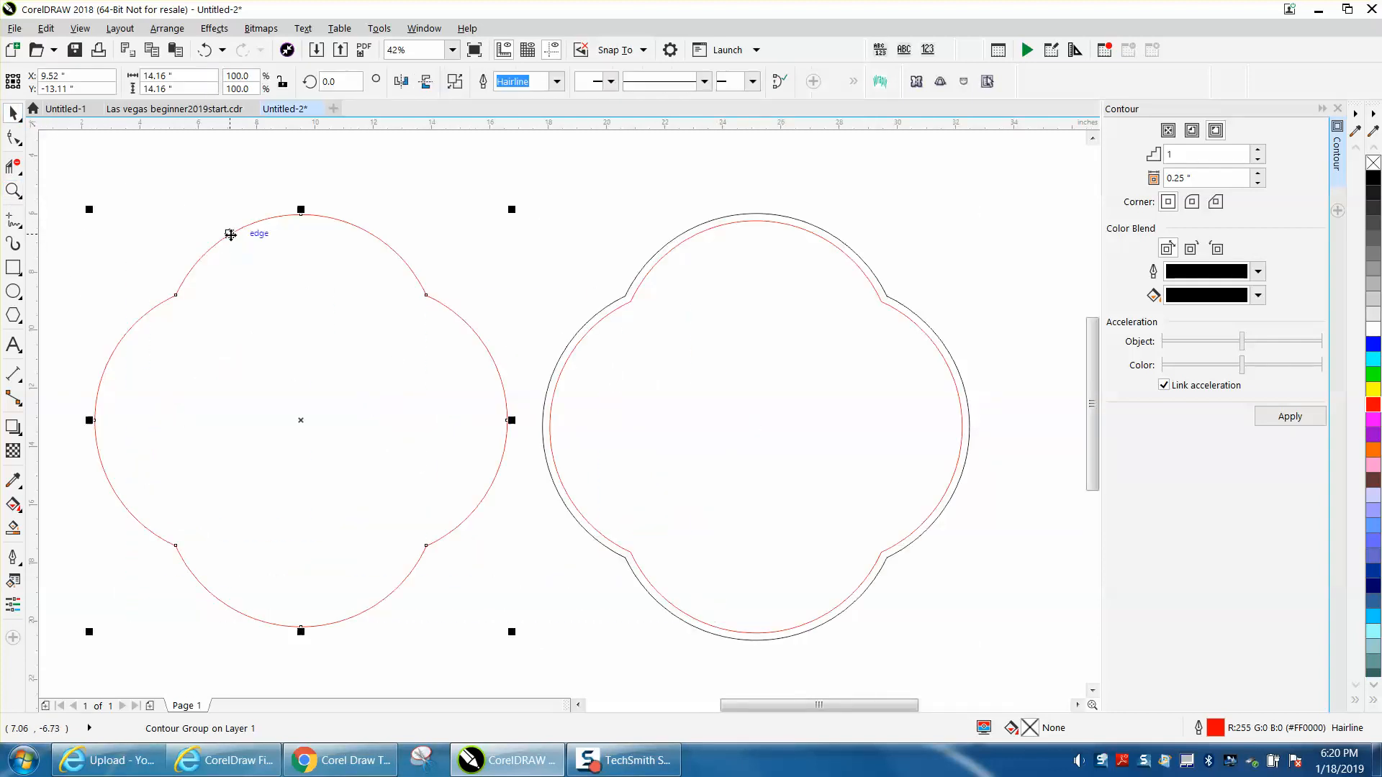
Step: Apply and undo a contour on the left quatrefoil, then expose its nodes with the Shape tool
left_click(1289, 416)
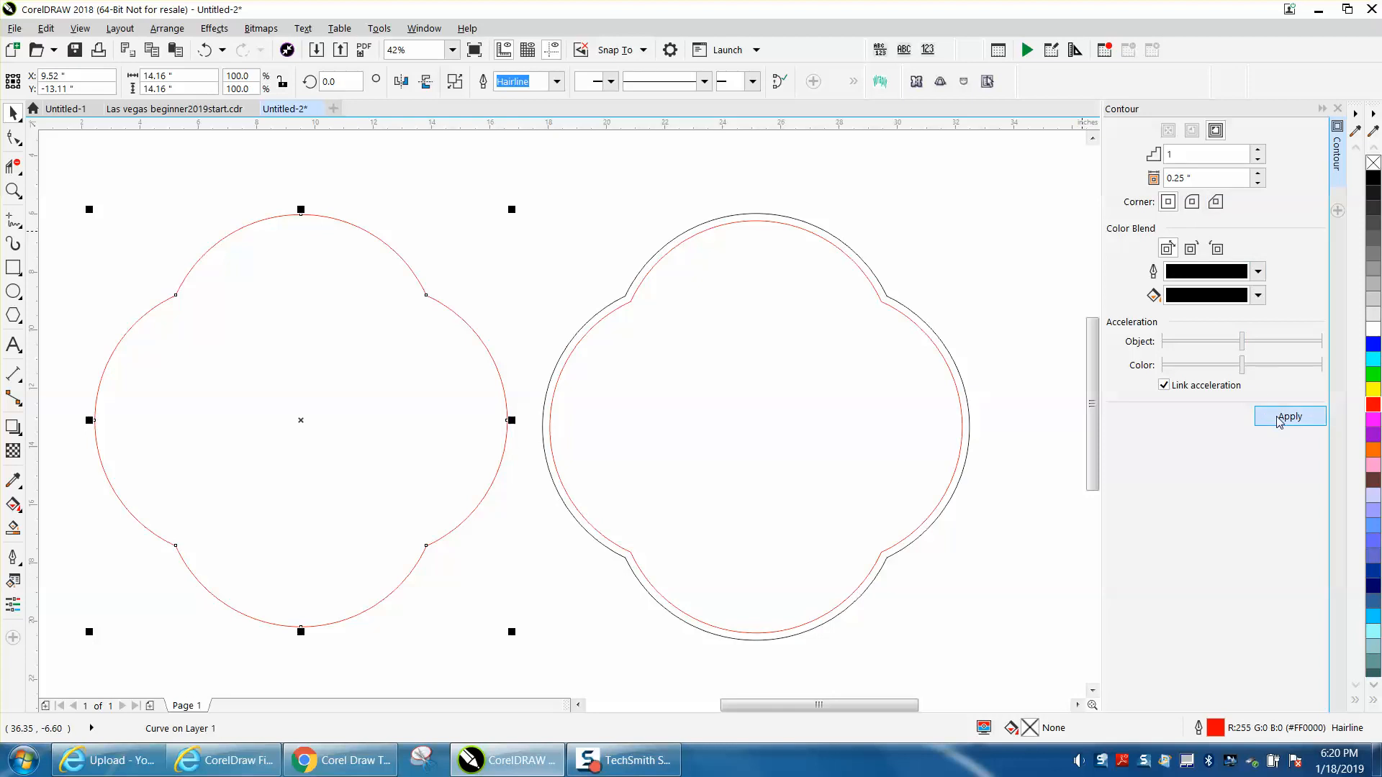
left_click(1288, 416)
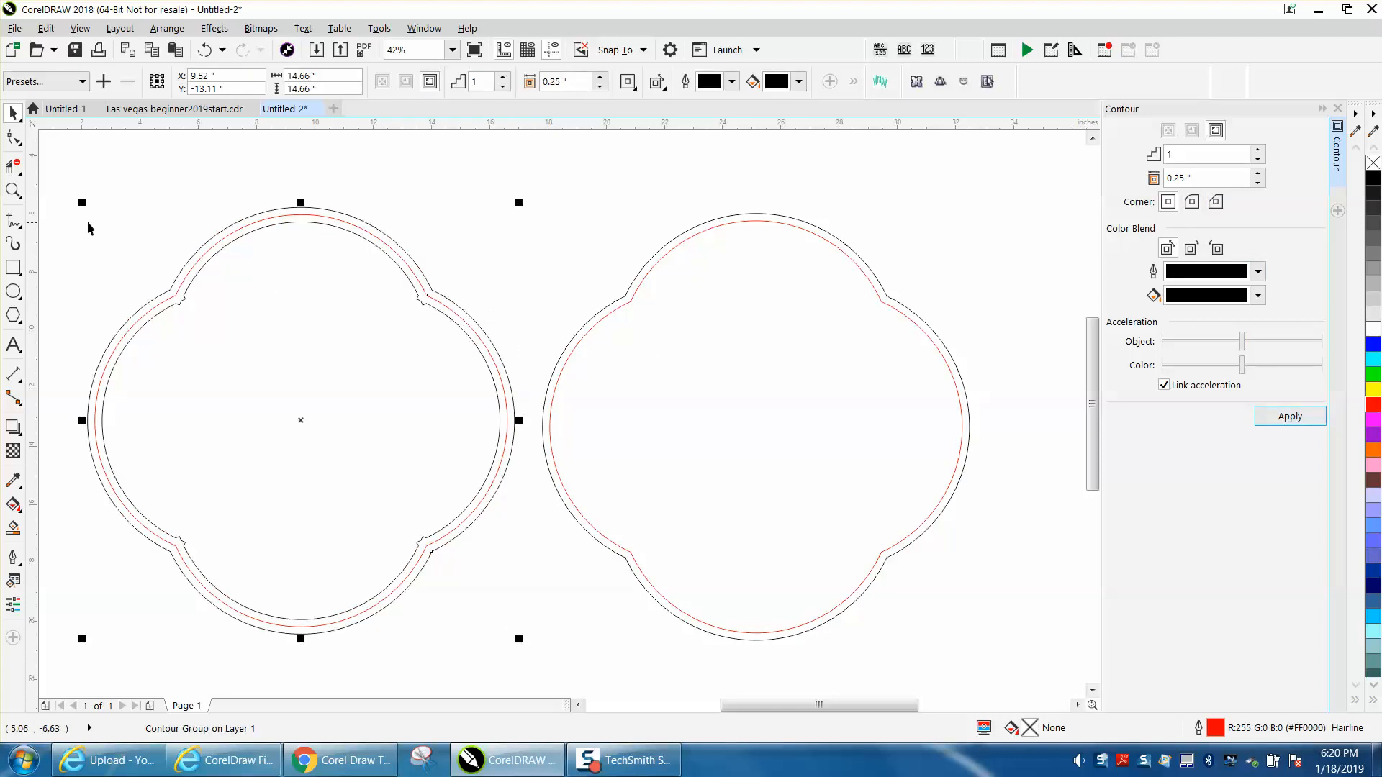
left_click(217, 324)
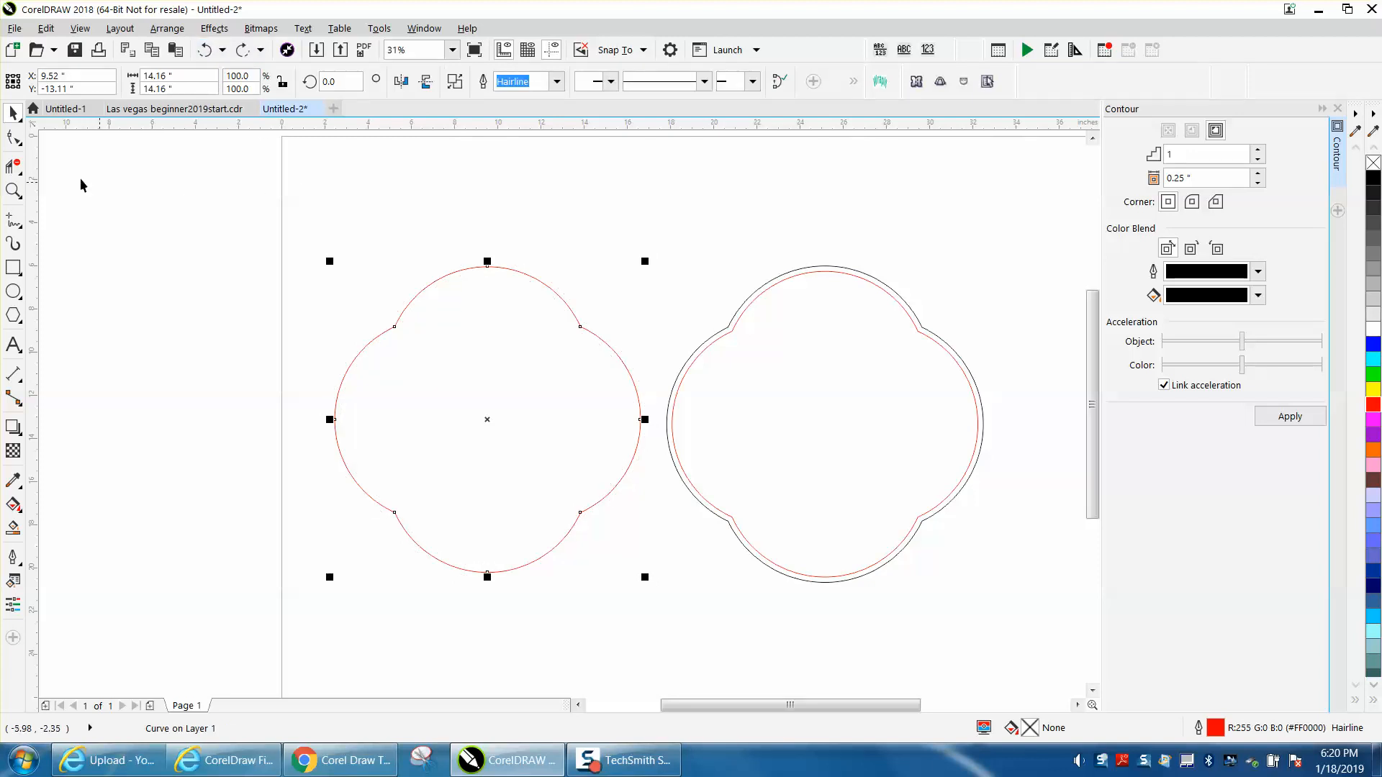
left_click(13, 138)
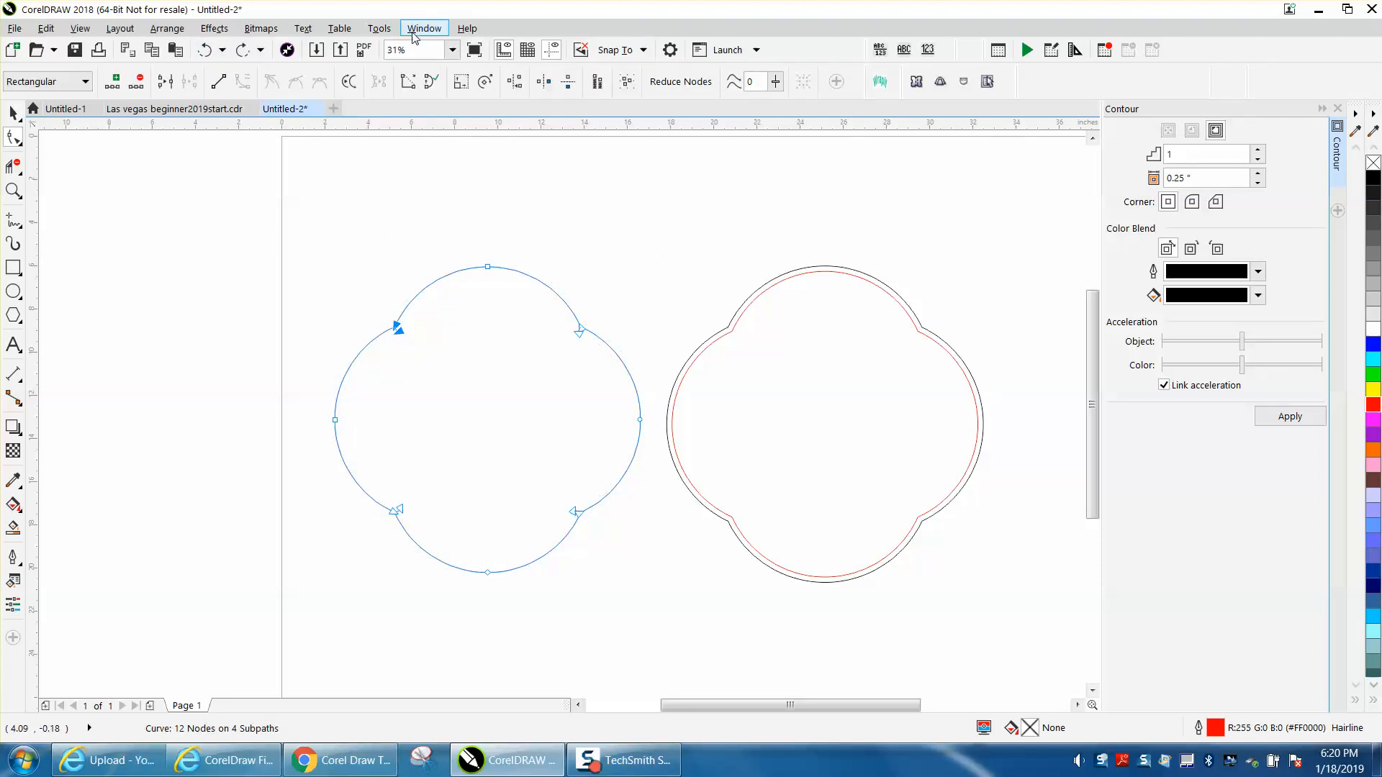
Step: Join the open nodes at the left quatrefoil's upper-left notch using the Join Curves docker
left_click(424, 28)
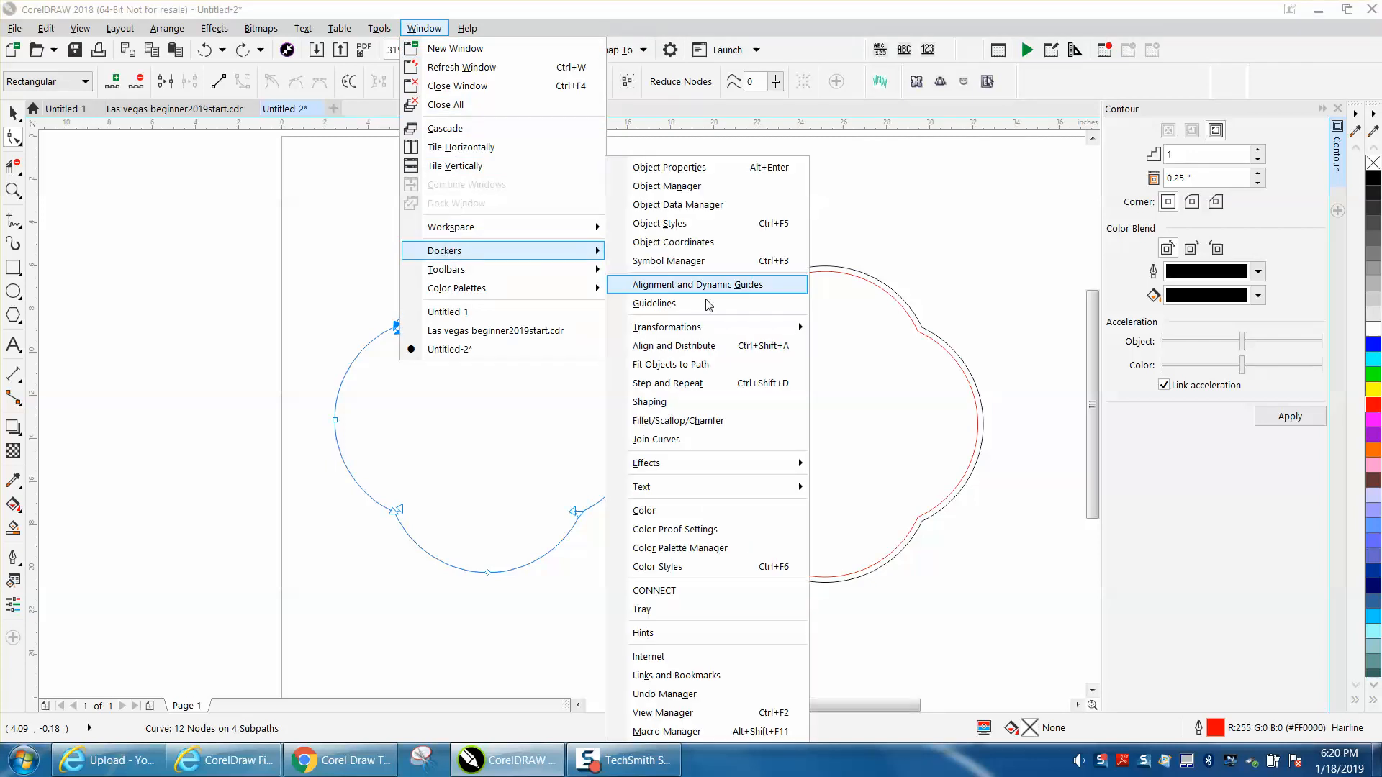
mouse_move(652, 439)
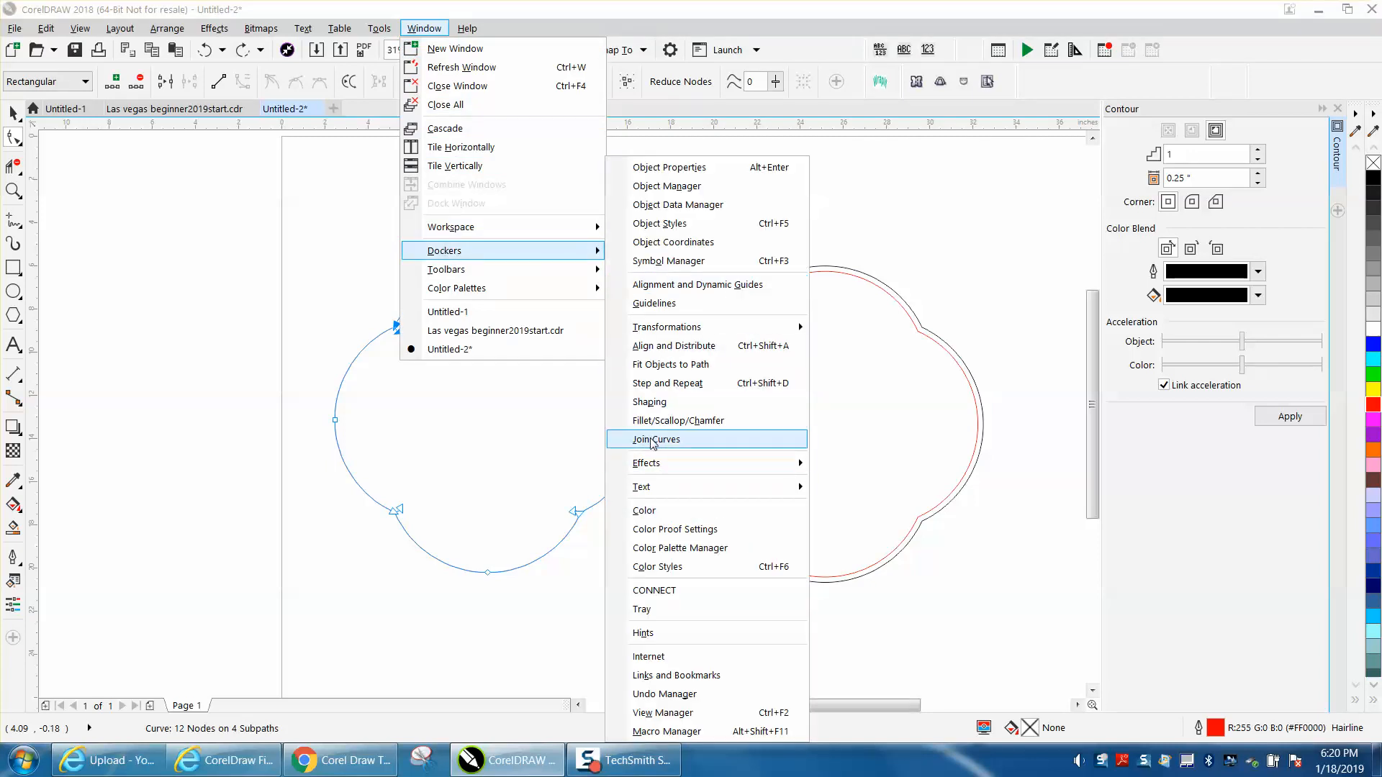
left_click(654, 439)
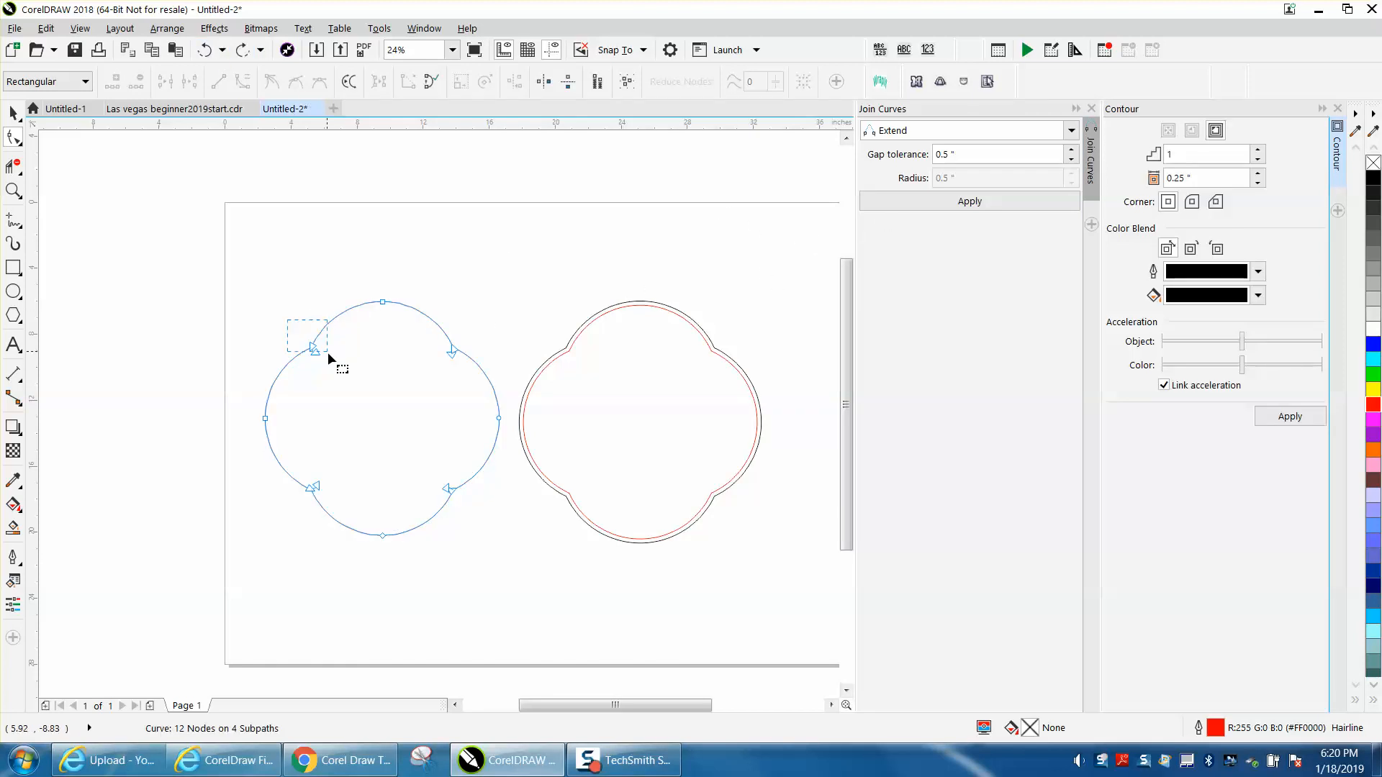
left_click(967, 200)
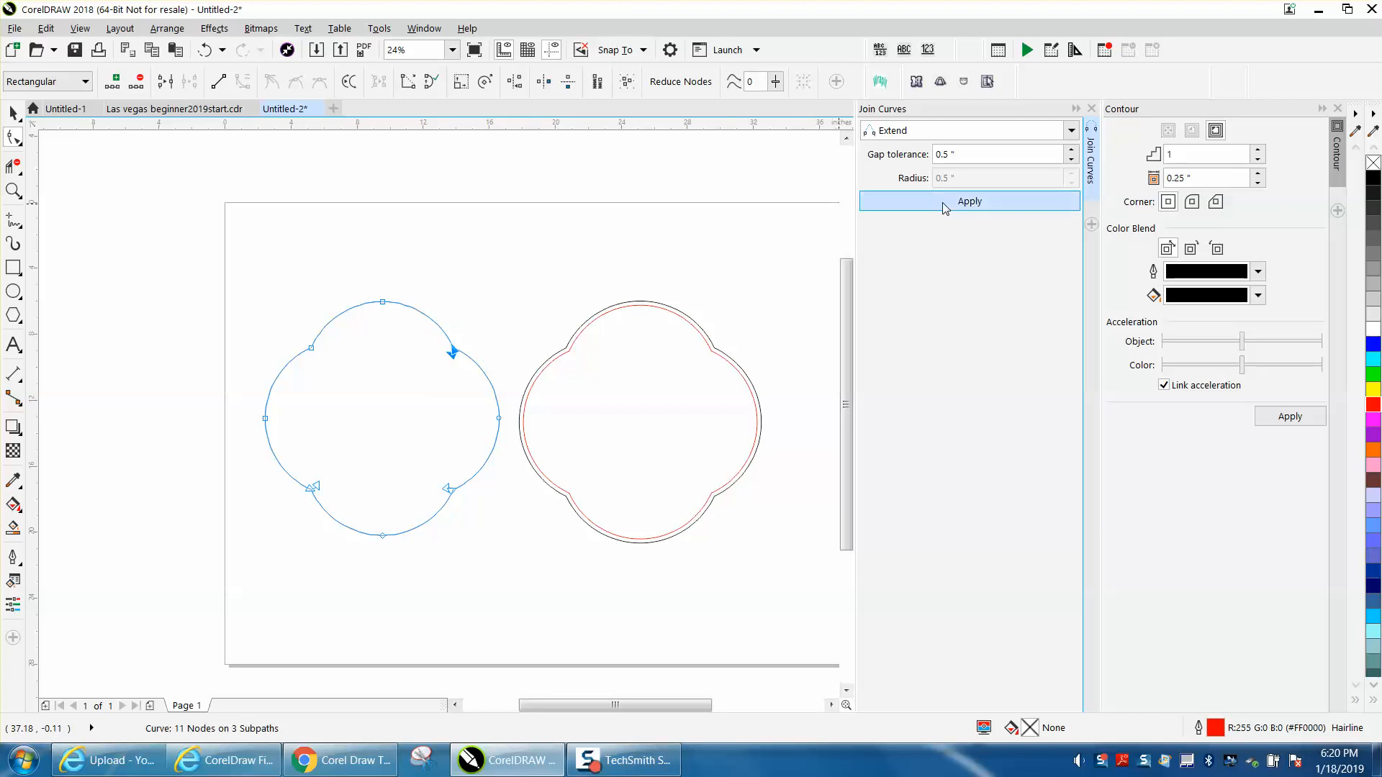
left_click(967, 201)
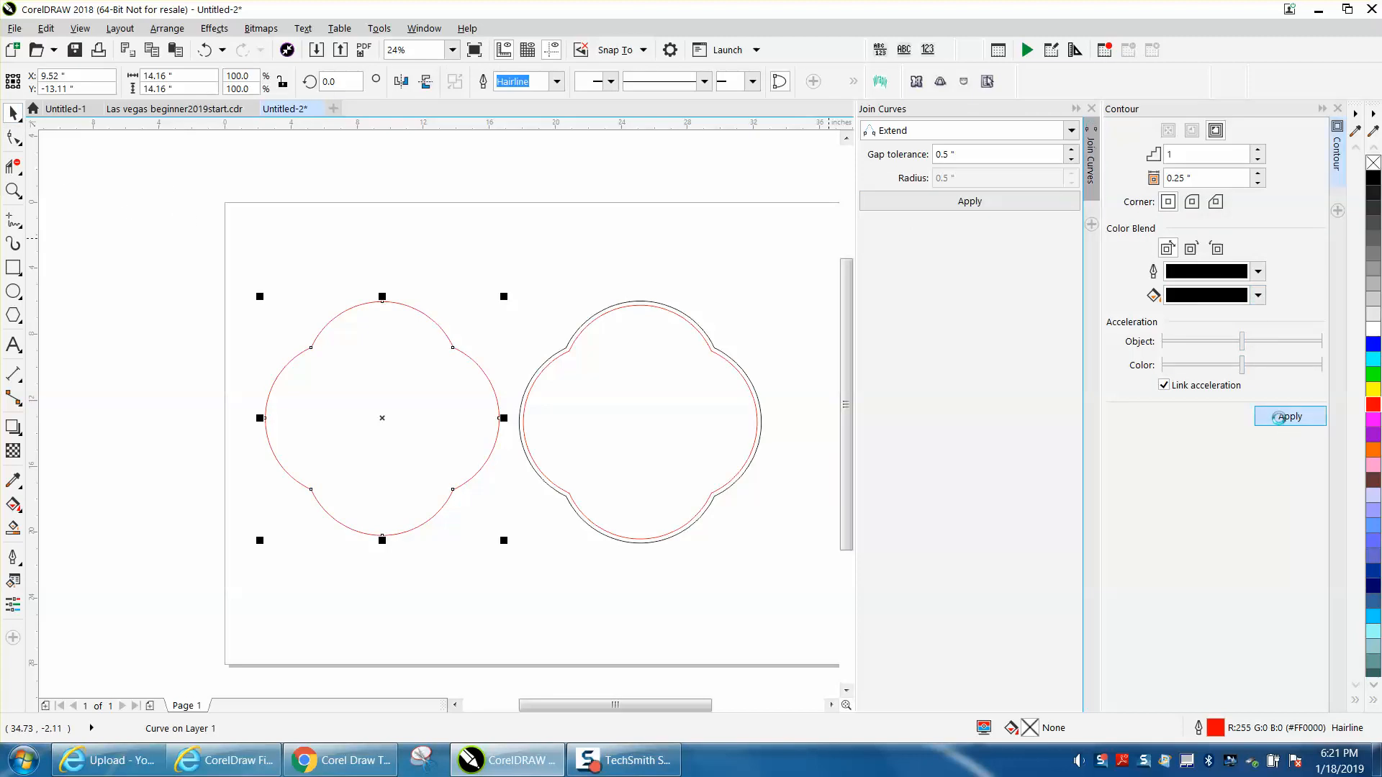
left_click(1288, 416)
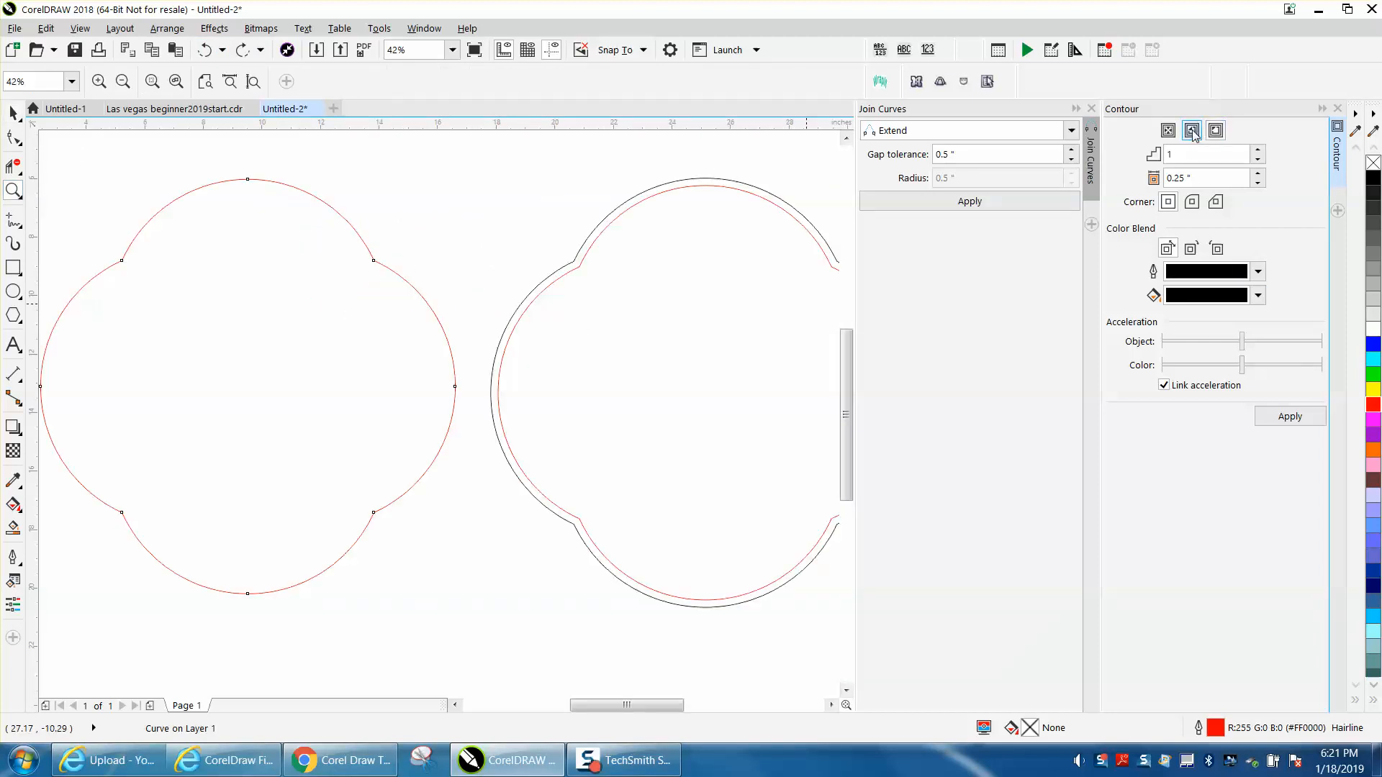
Step: Contour the left quatrefoil To Center with the 0.25" offset
left_click(1289, 416)
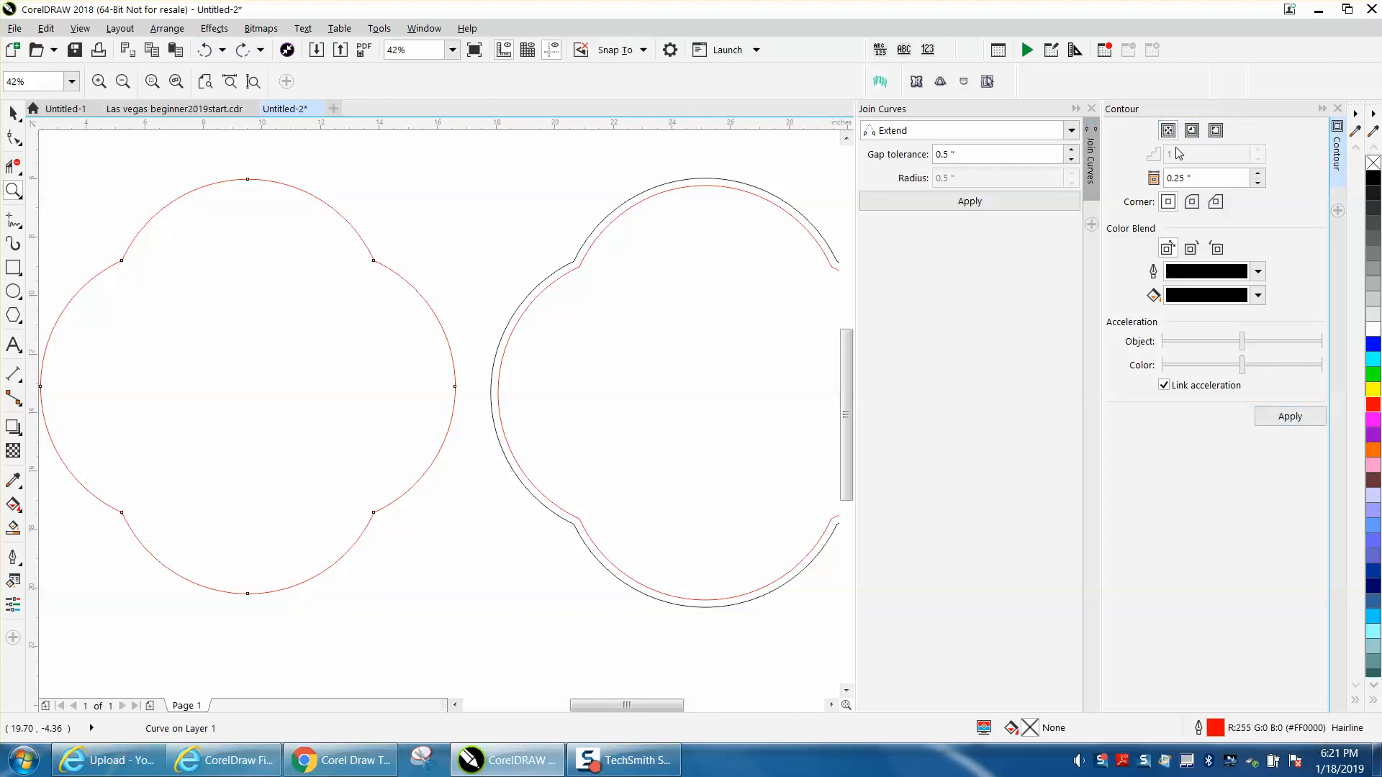
left_click(1289, 416)
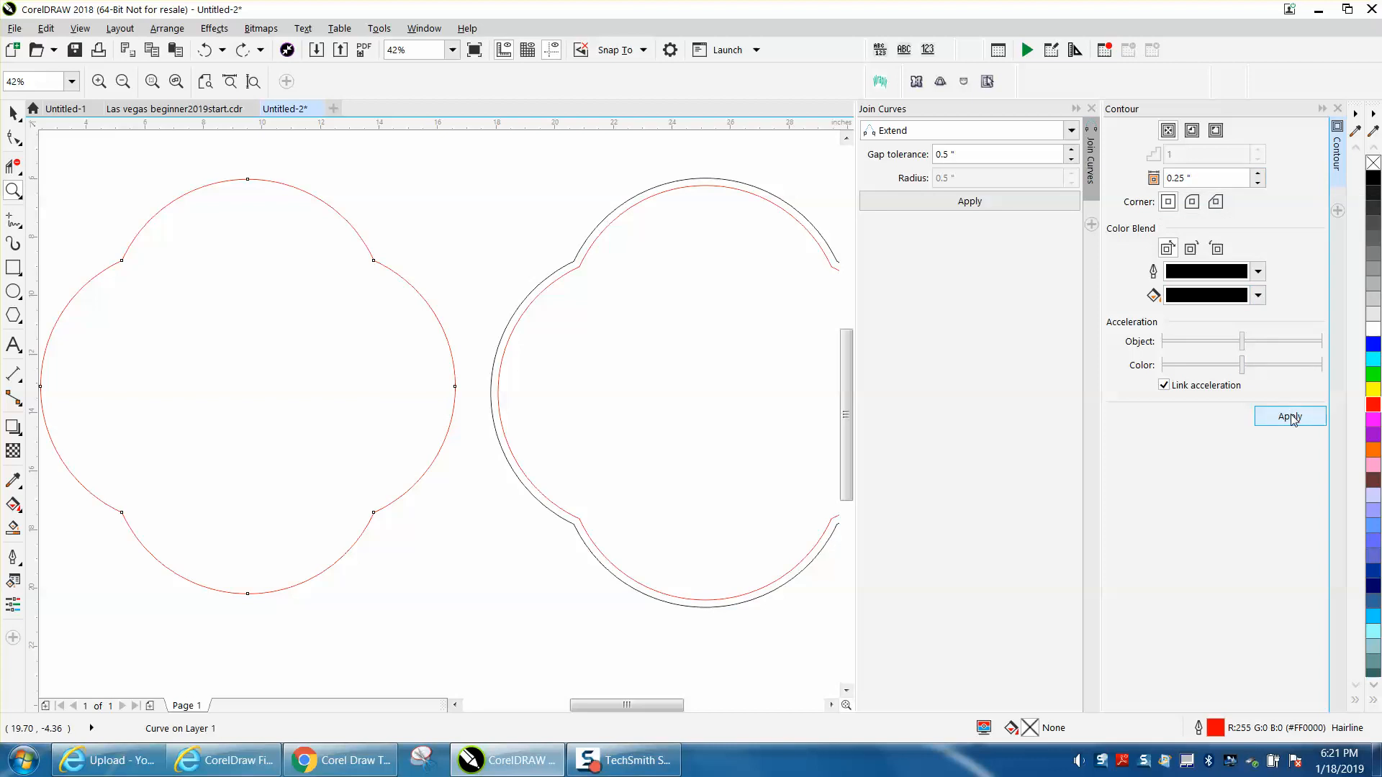
left_click(1289, 416)
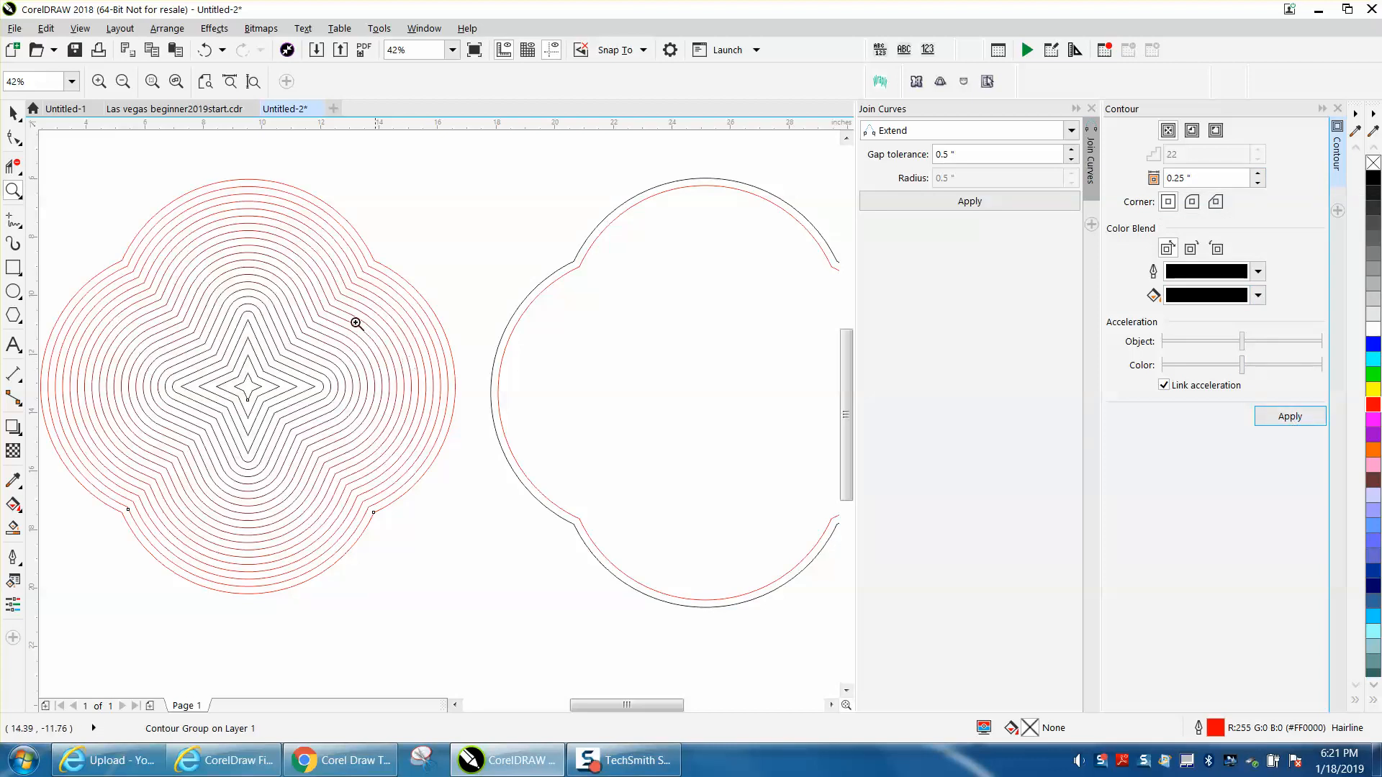